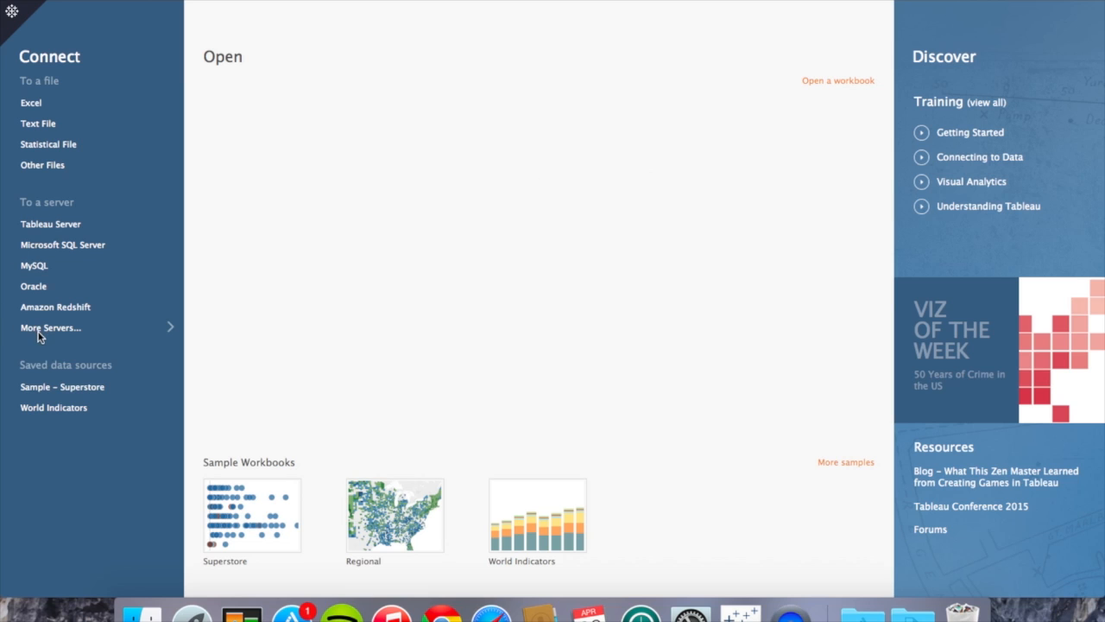
Browse More Servers, then connect to the Sample - Superstore saved data source
click(50, 327)
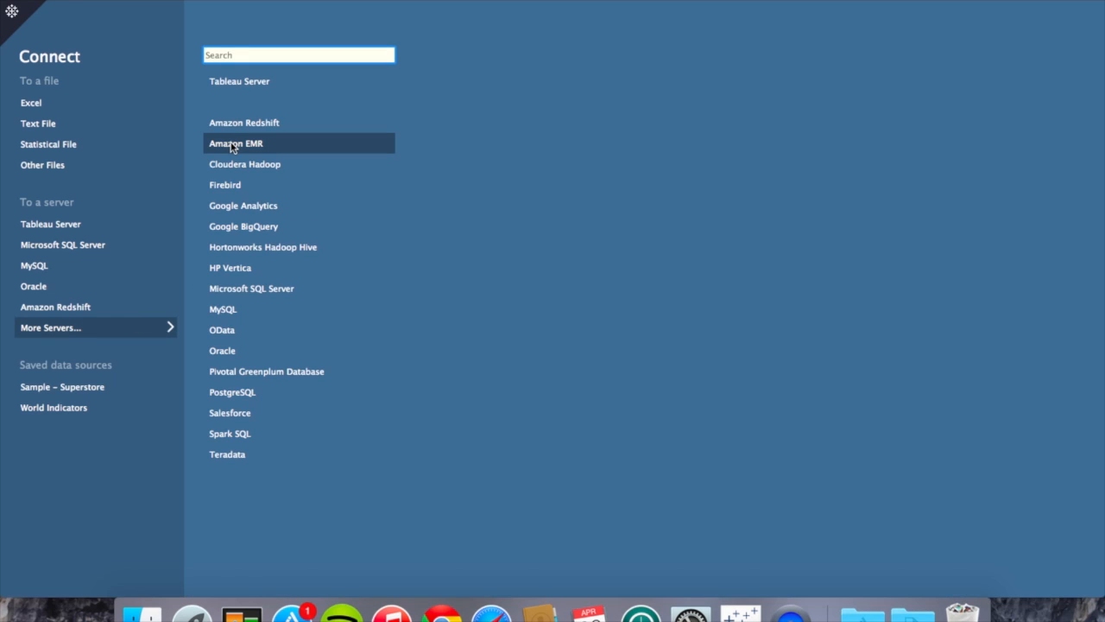
mouse_move(147, 265)
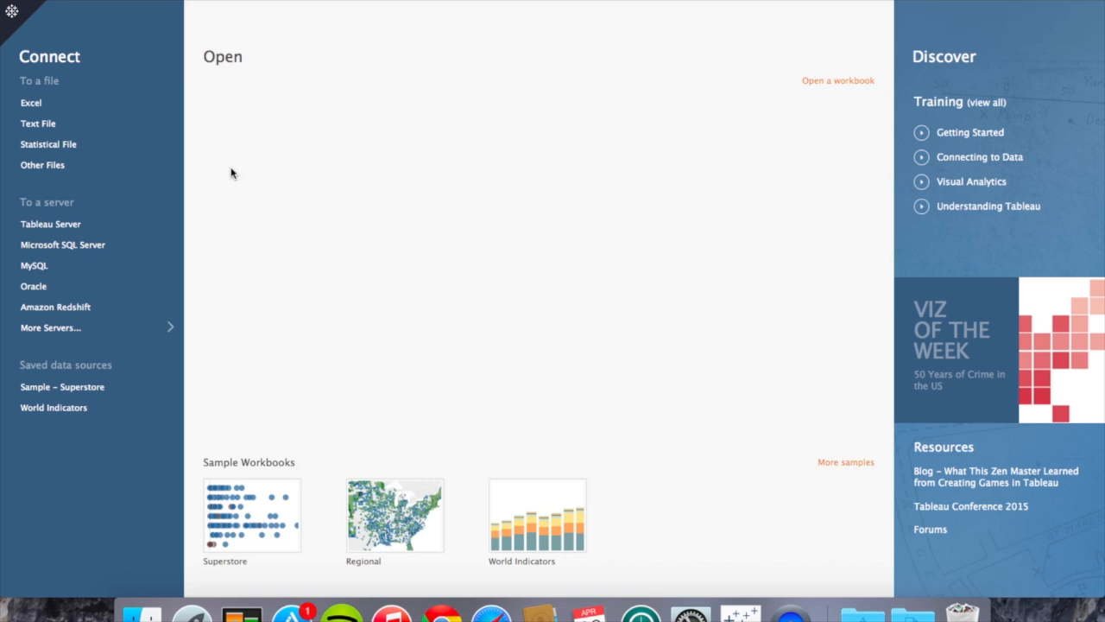
click(61, 386)
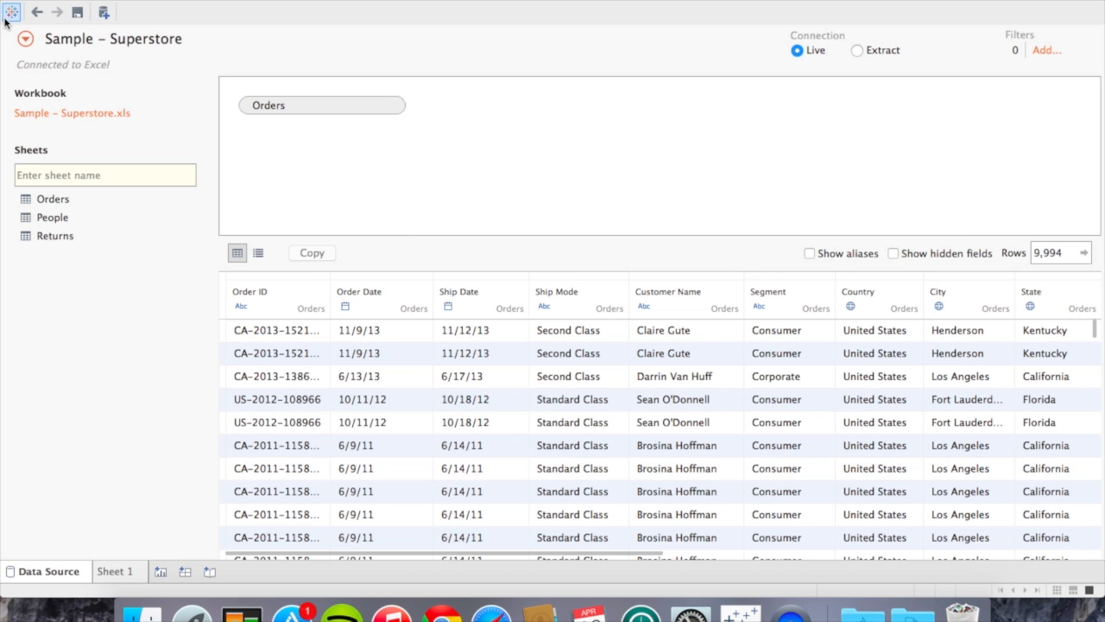
mouse_move(276, 290)
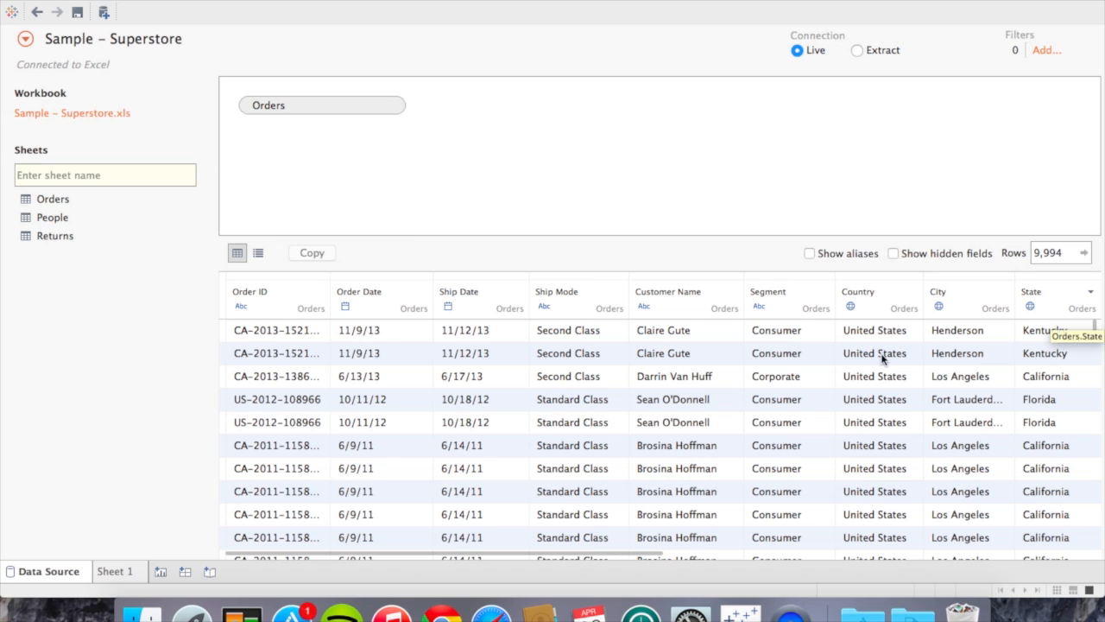
On Sheet 1, chart Sales broken down by Category and Sub-Category
click(116, 570)
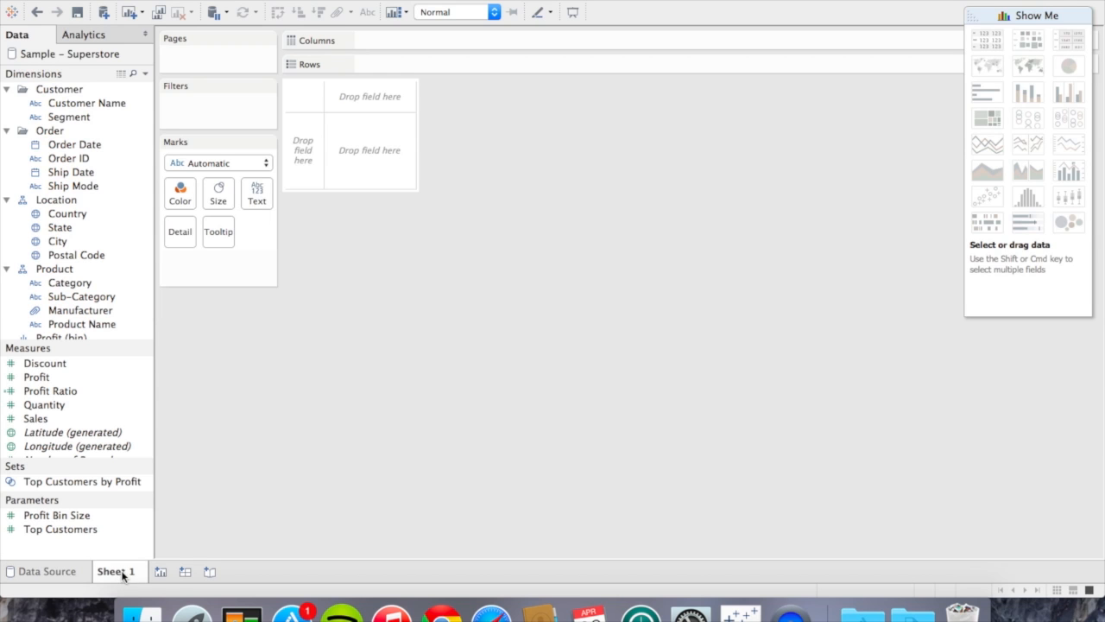
click(44, 404)
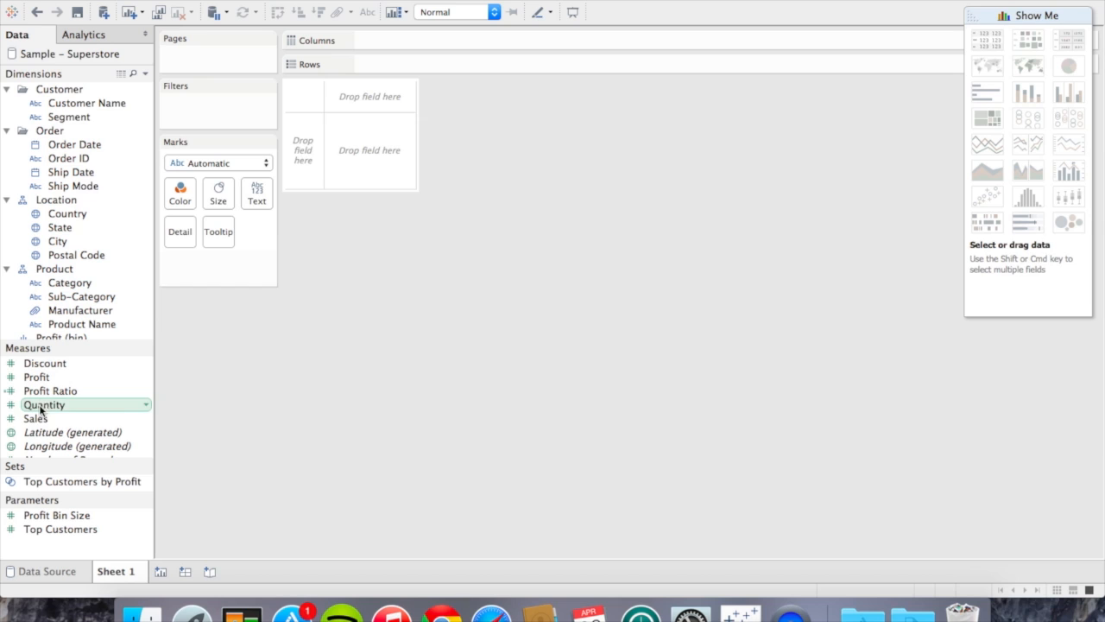
drag(35, 418, 413, 40)
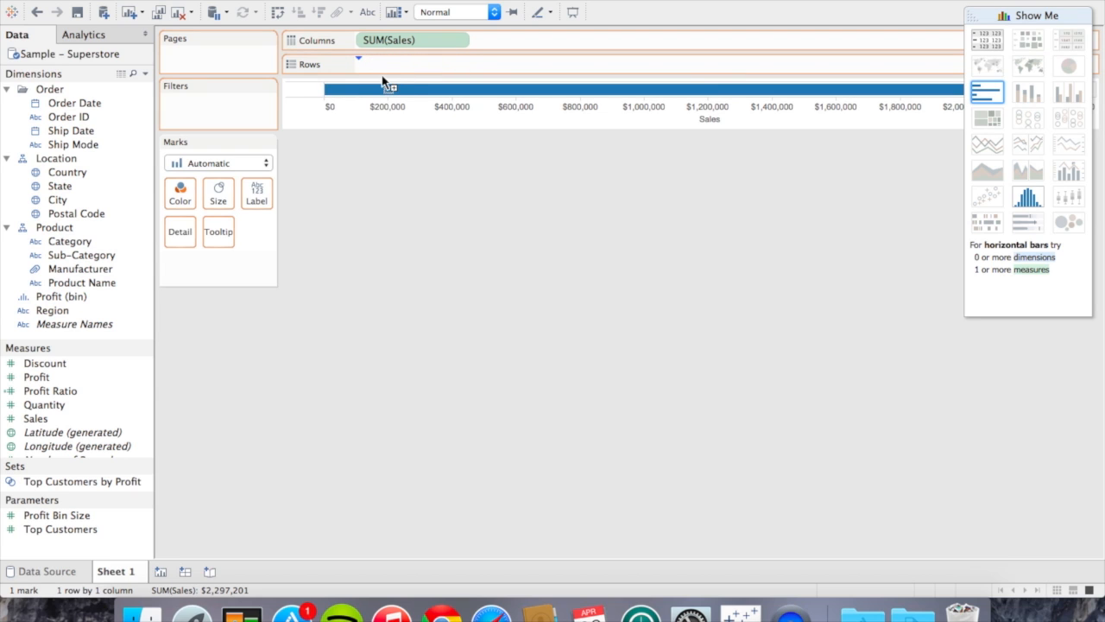
drag(70, 241, 406, 63)
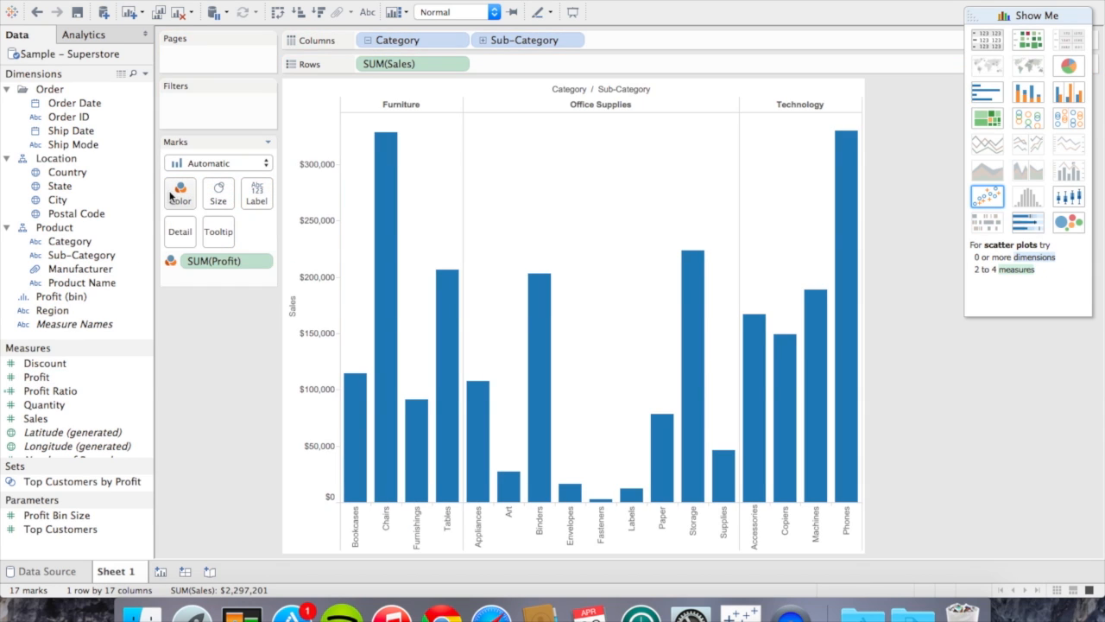
Split the bars into Region rows and inspect the East Furniture Tables loss bar
drag(214, 261, 180, 192)
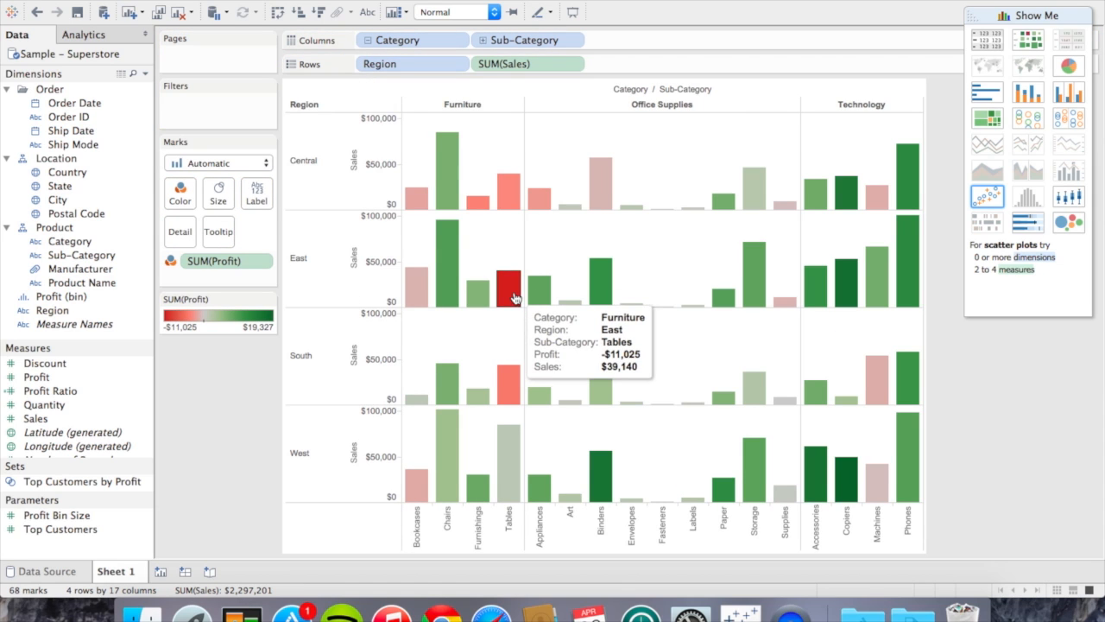
click(508, 289)
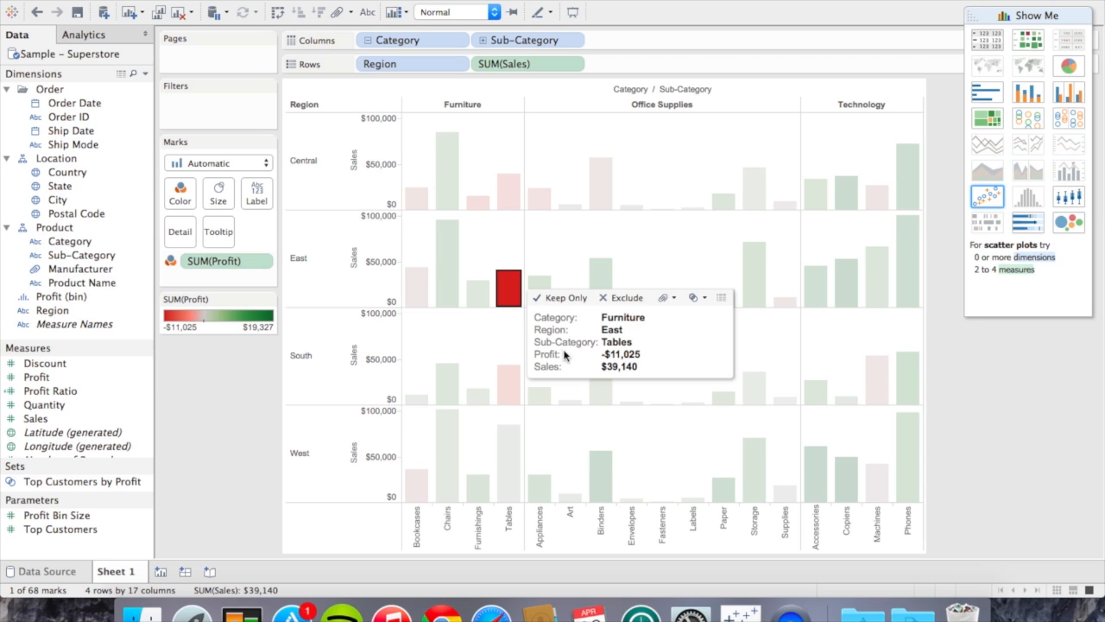
click(568, 246)
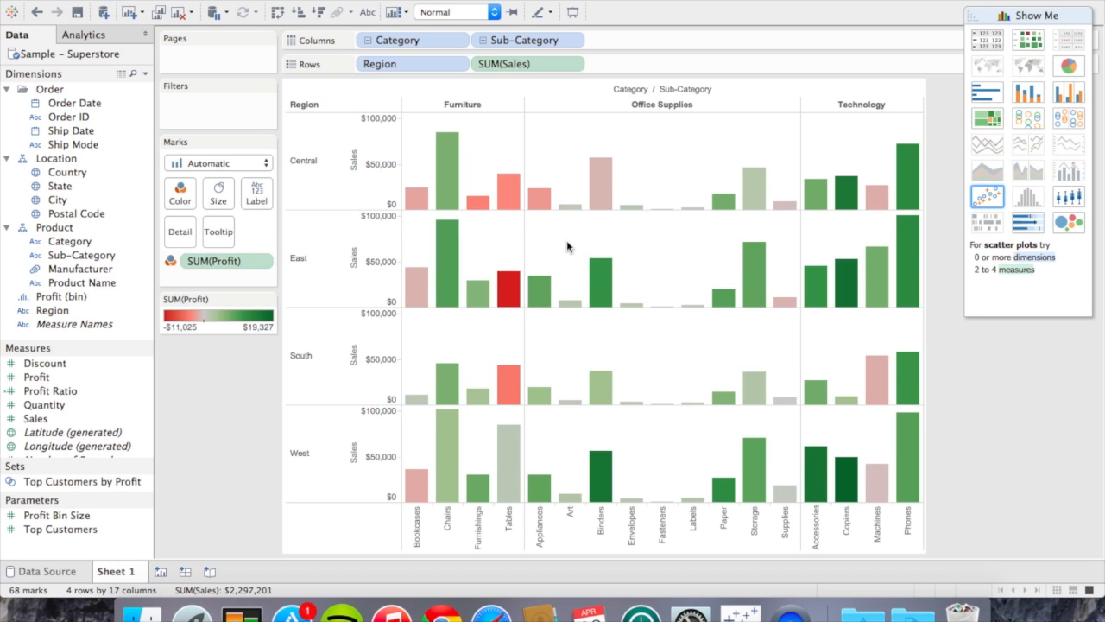
Duplicate Sheet 1 as a profit-coloured crosstab with larger text, then add a new worksheet
right_click(115, 571)
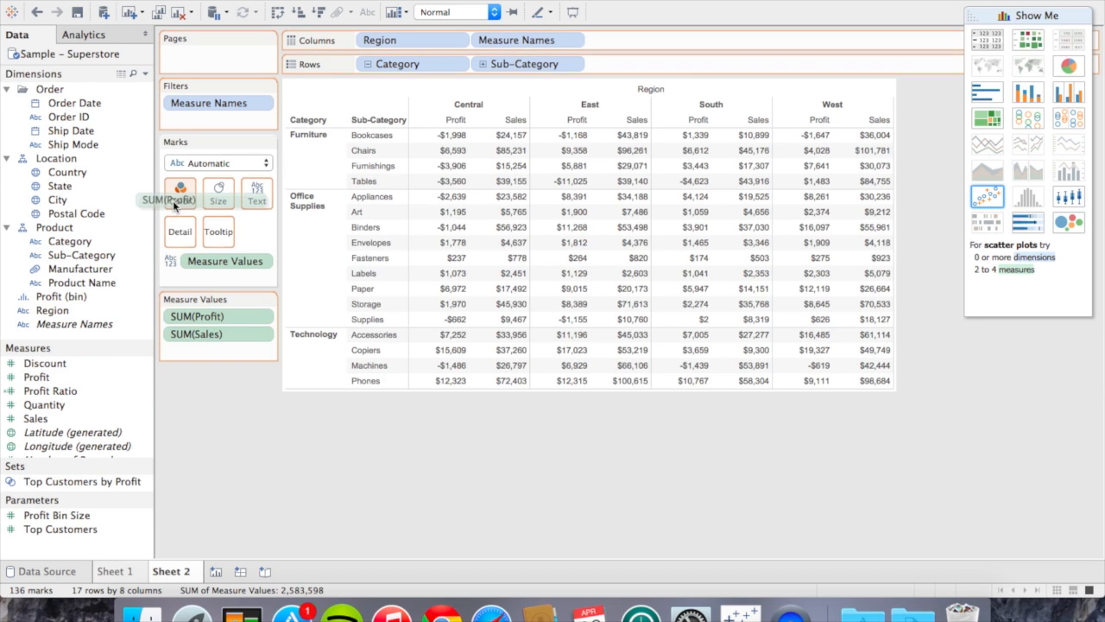
click(180, 189)
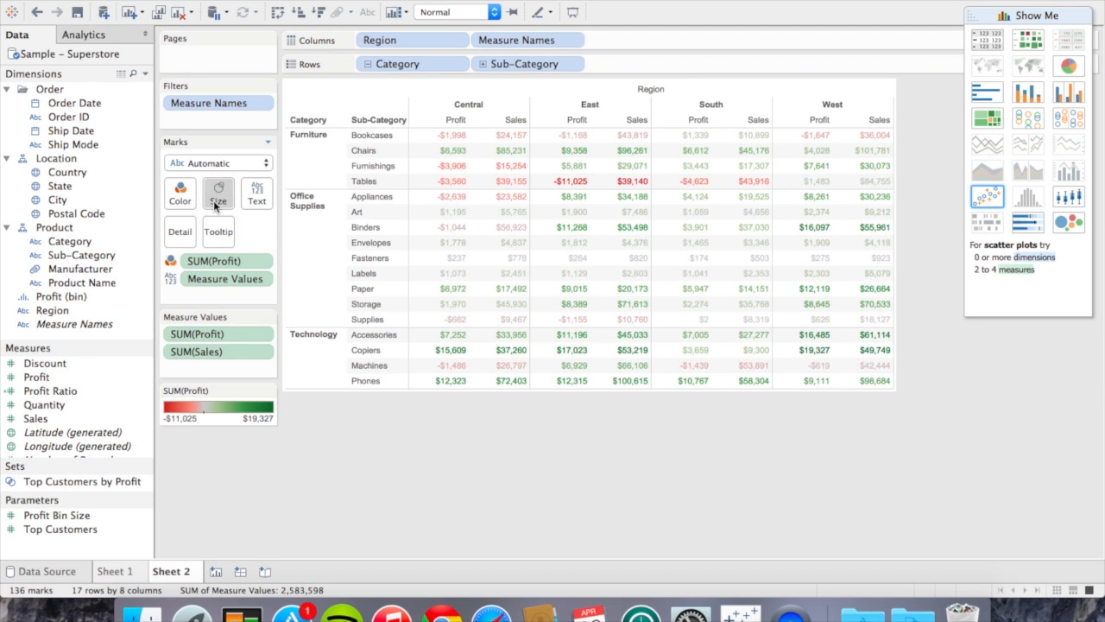
click(218, 192)
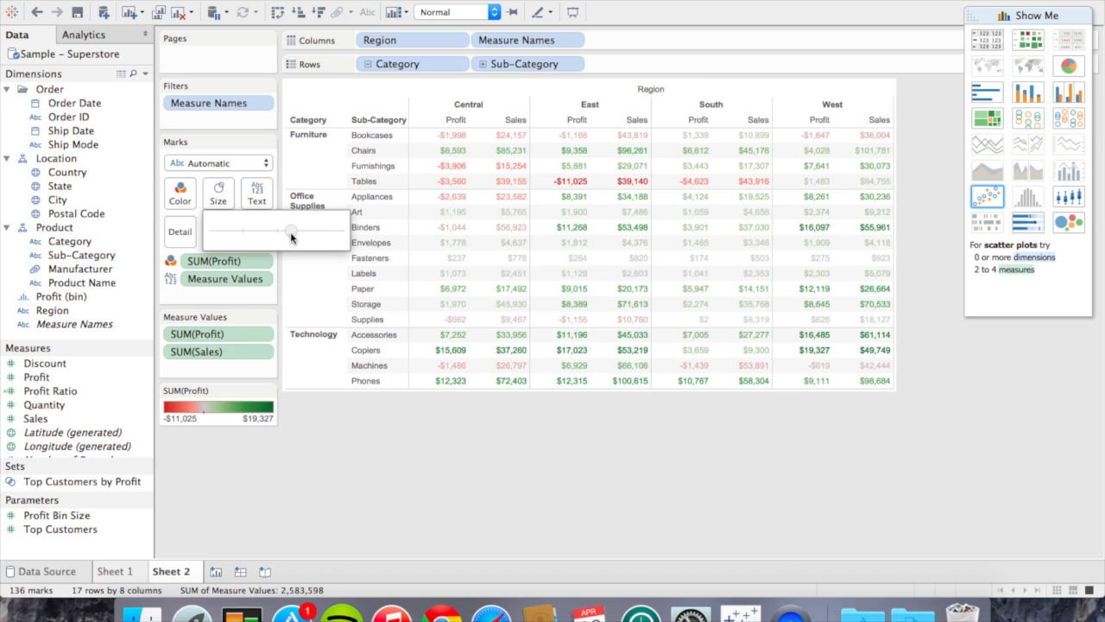
mouse_move(562, 181)
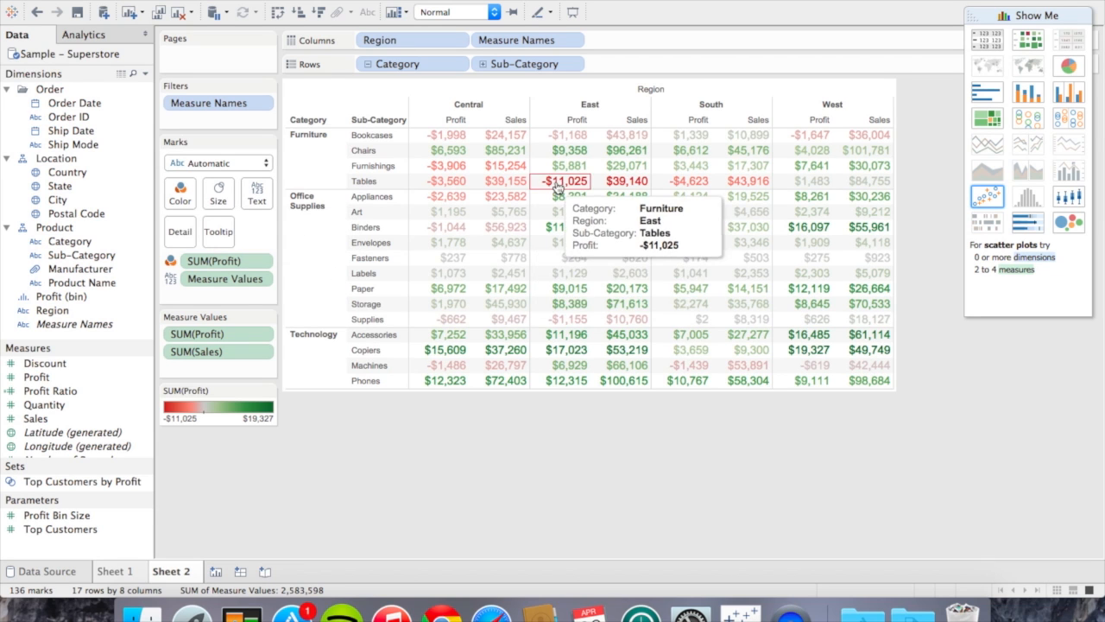
click(562, 181)
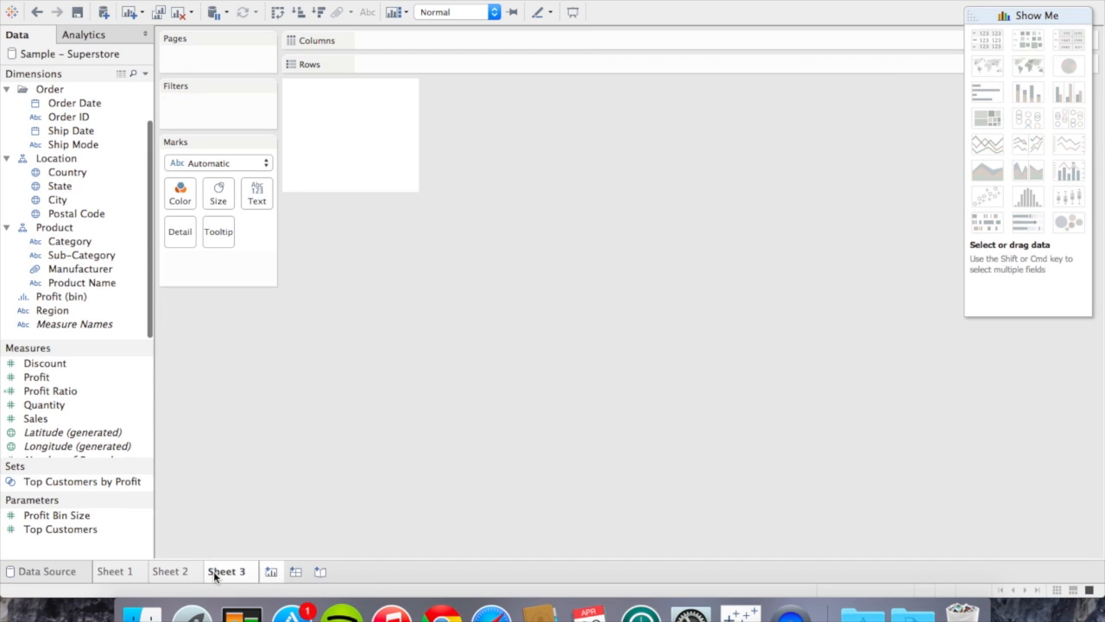
Make a Sales vs Profit scatter plot with circle marks coloured by Category
click(35, 418)
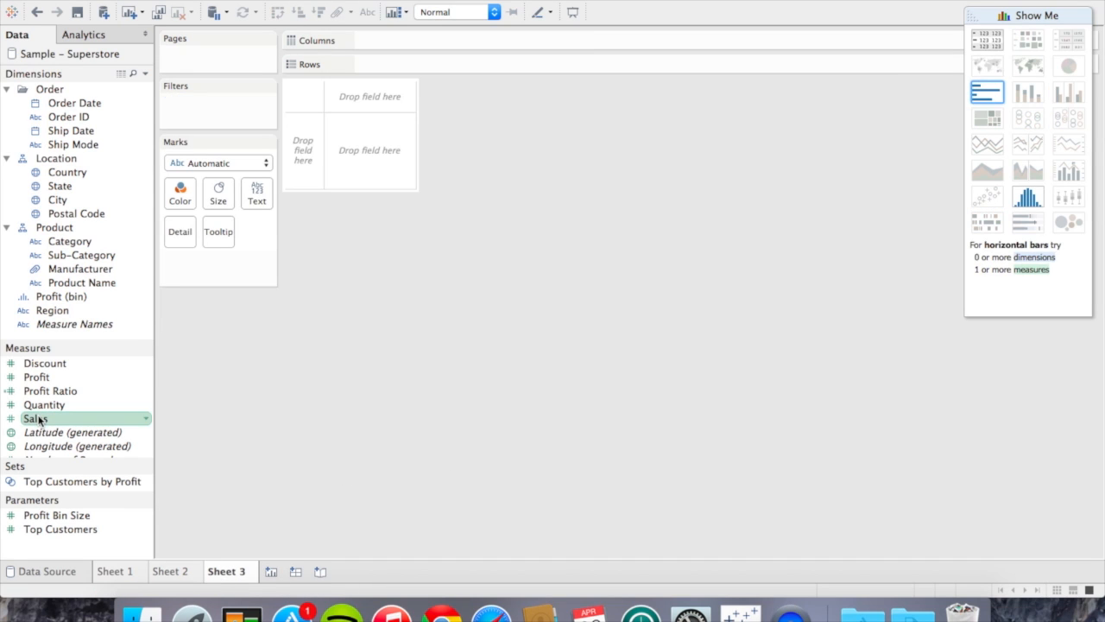
click(36, 376)
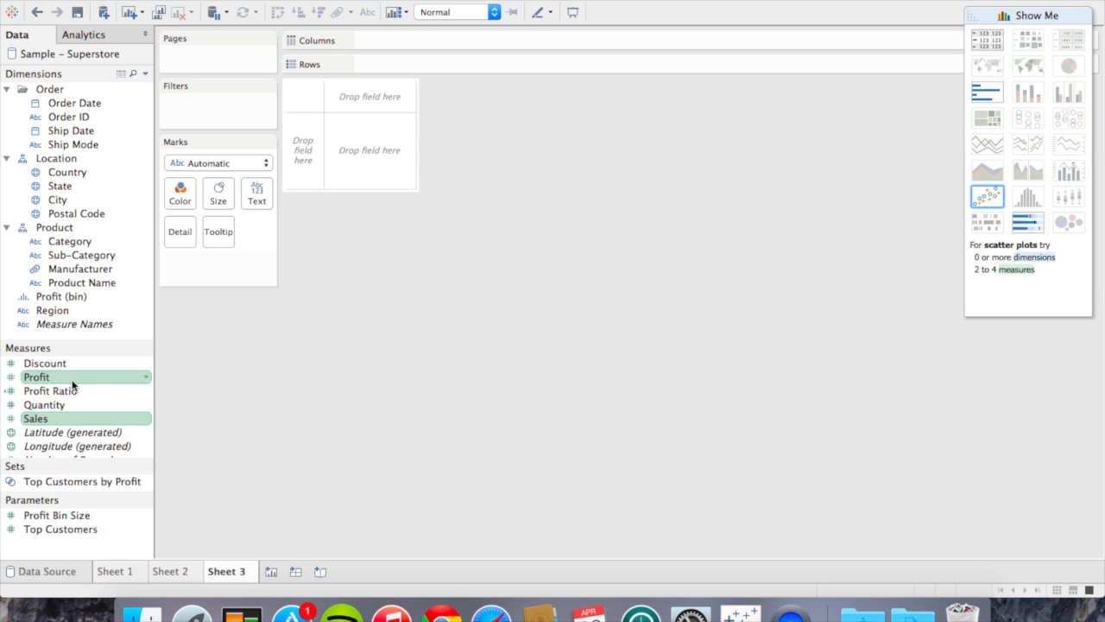
click(987, 197)
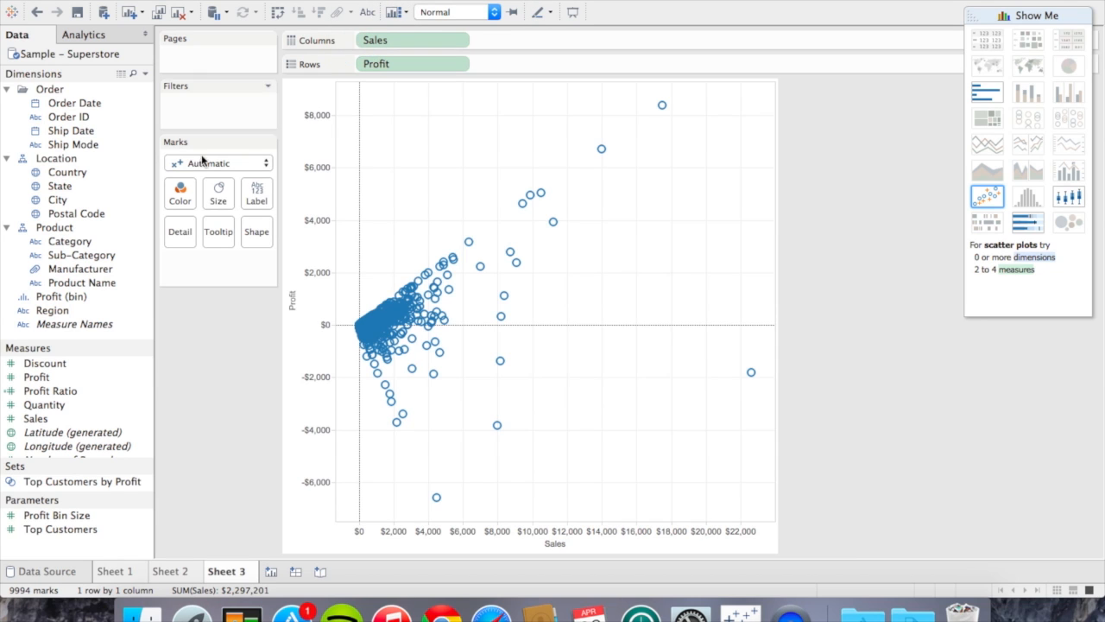
click(76, 214)
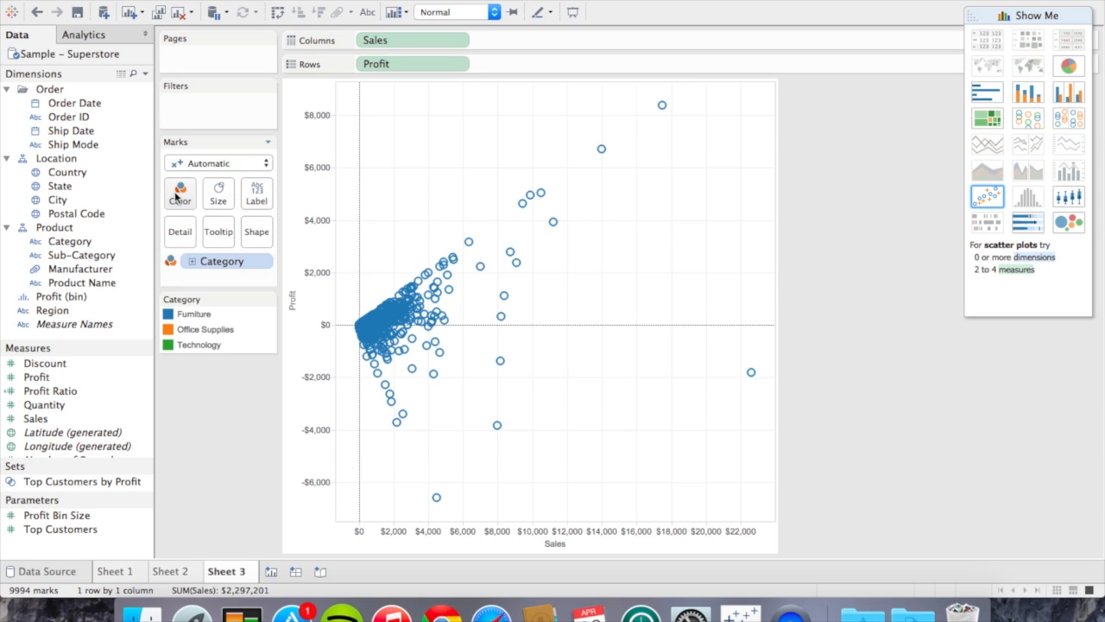
click(216, 163)
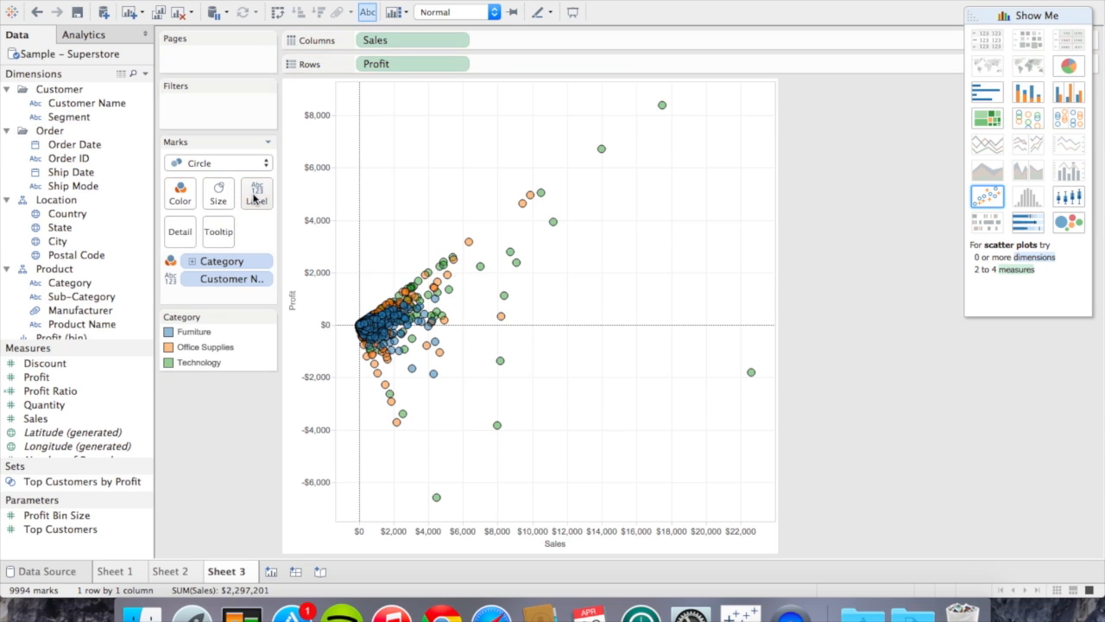
Show a trend line per category on the Sheet 3 scatter plot
right_click(492, 152)
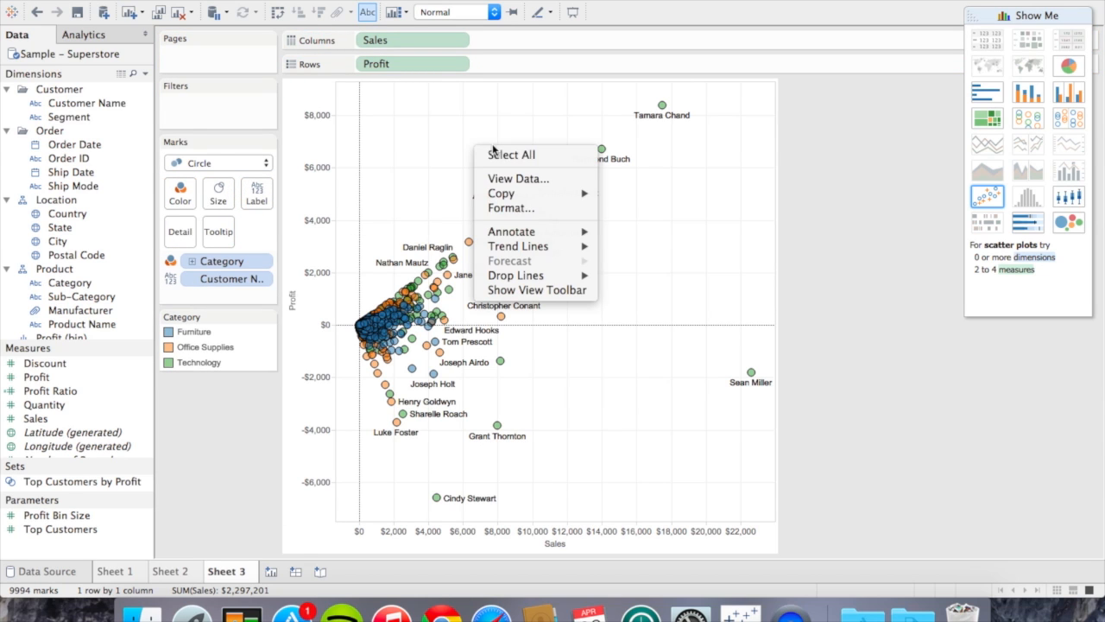
mouse_move(518, 246)
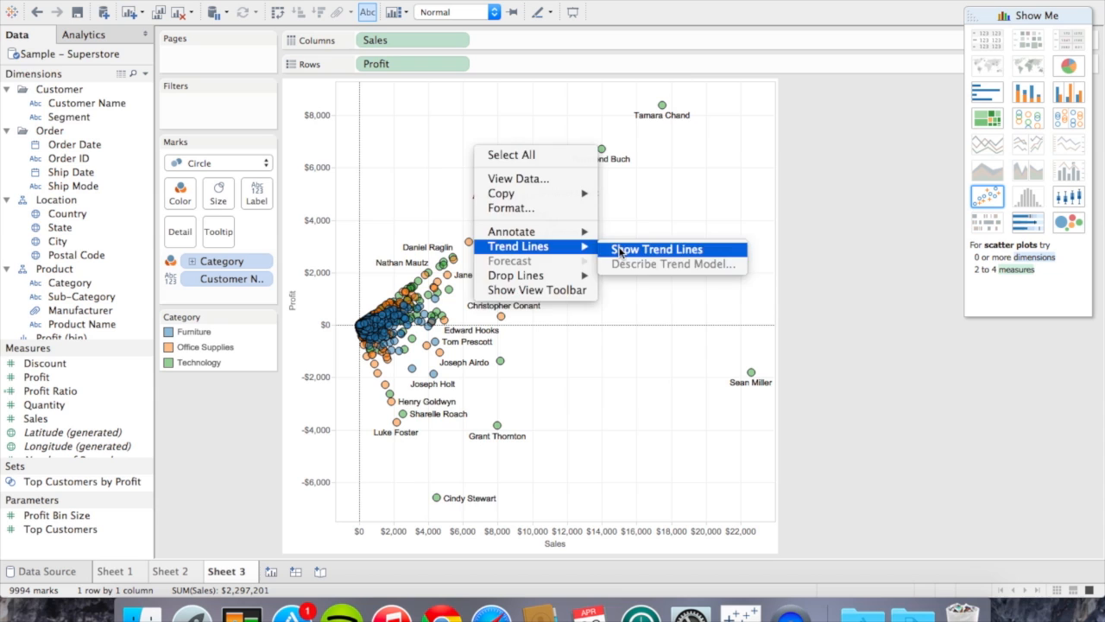
click(656, 249)
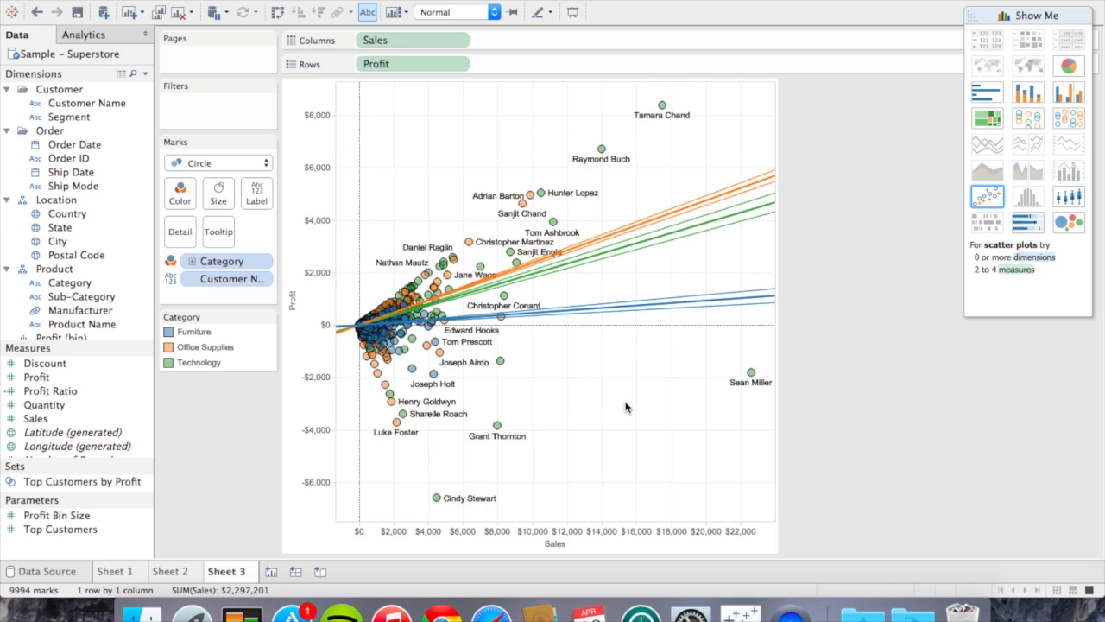
mouse_move(272, 571)
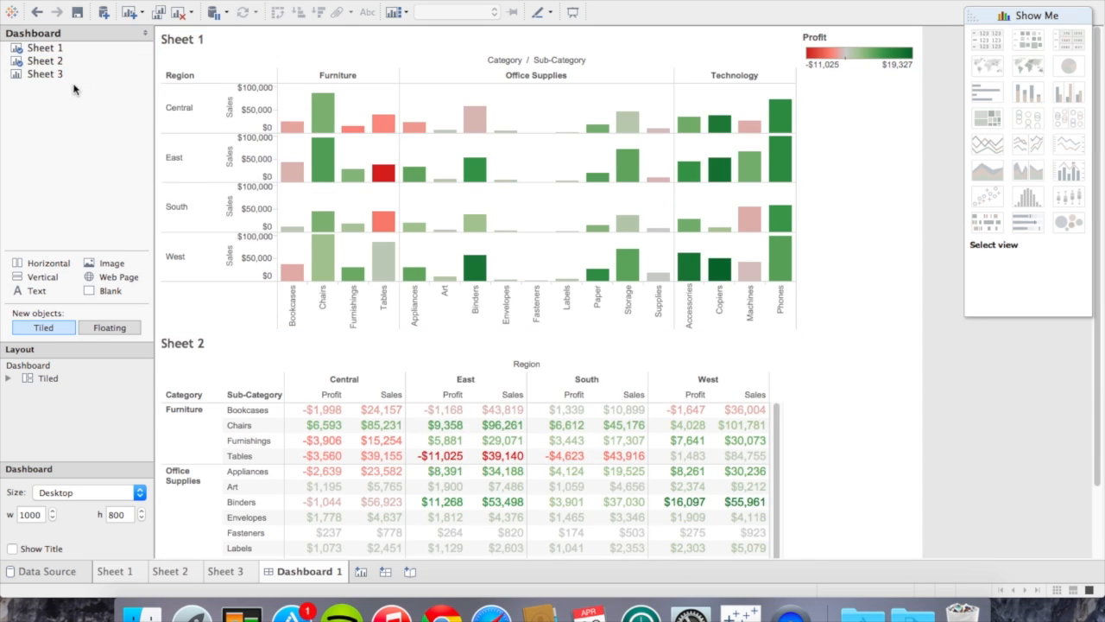
Add Sheet 3 to Dashboard 1, use the bar chart as a filter and select East Furniture Tables
click(45, 74)
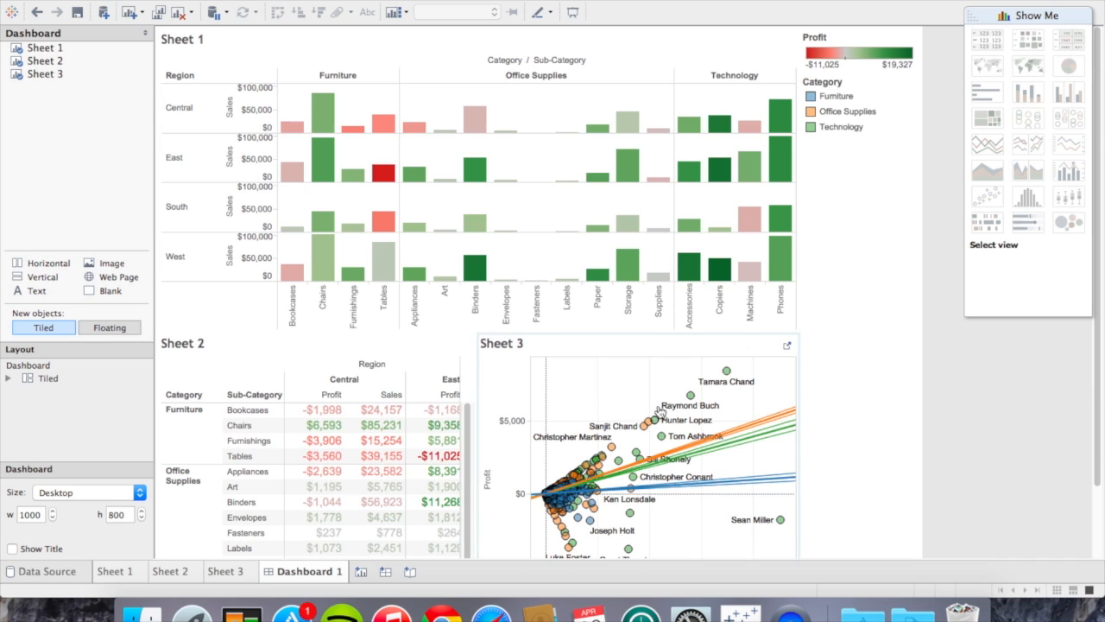
click(788, 31)
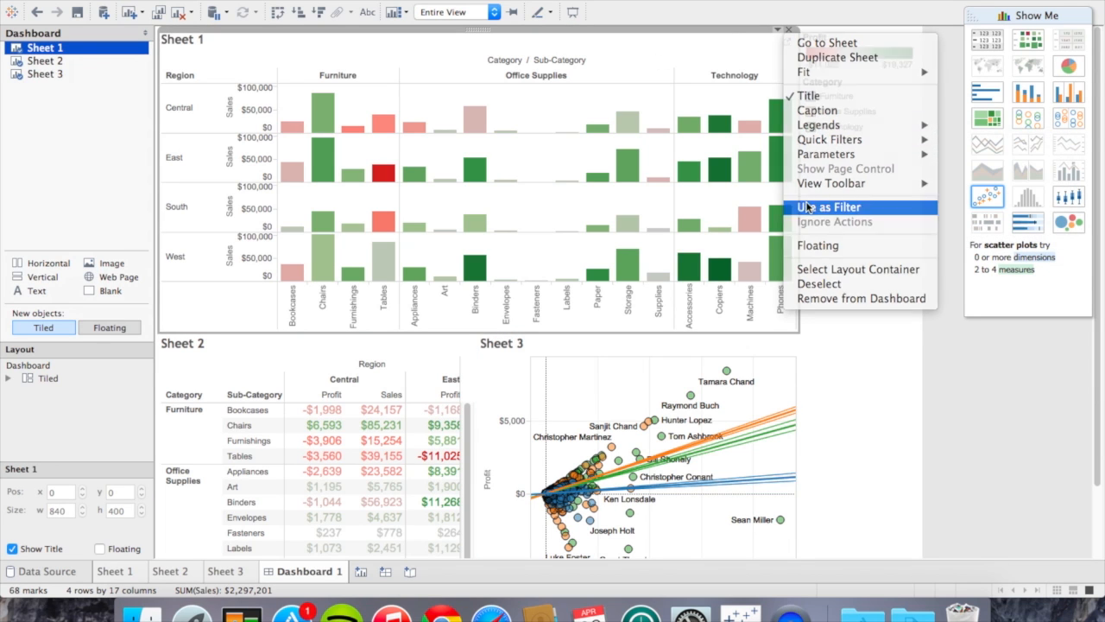
click(828, 206)
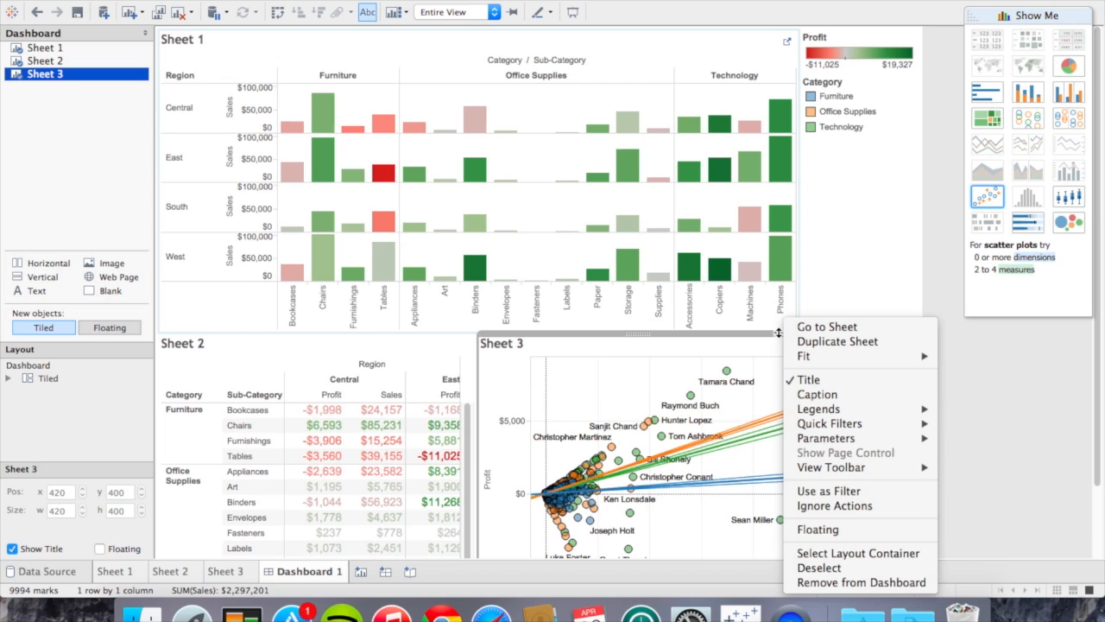
mouse_move(827, 490)
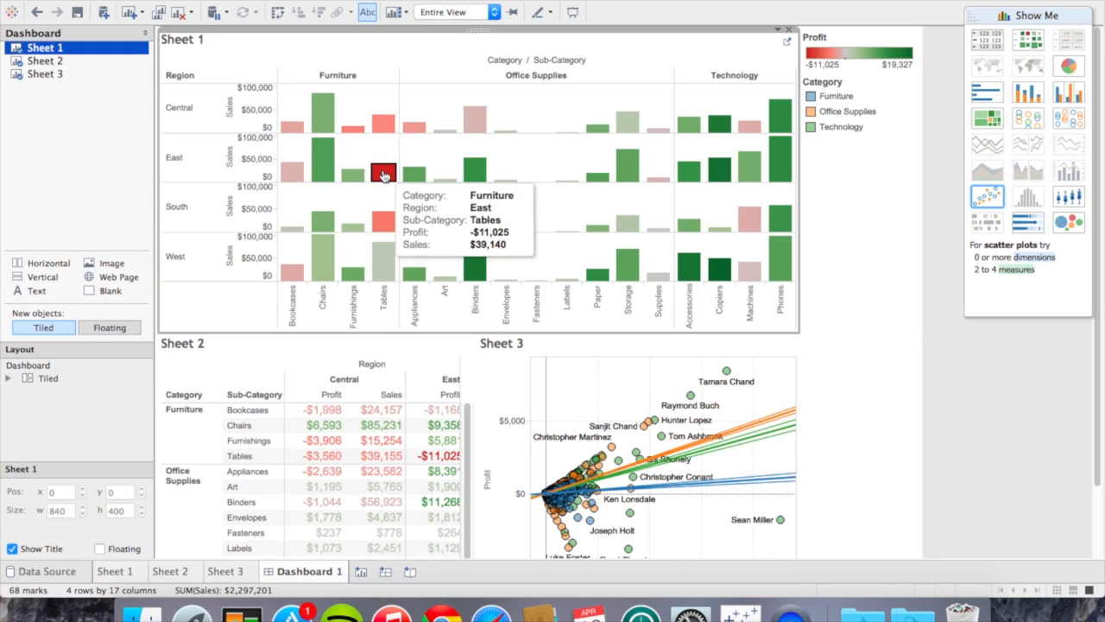
click(383, 172)
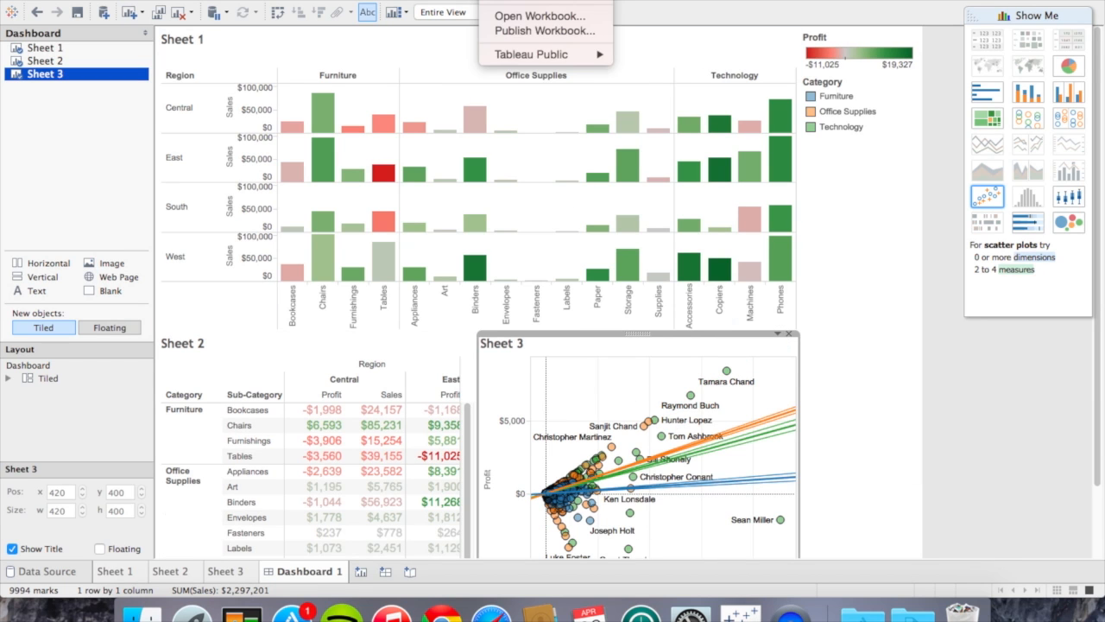
click(544, 30)
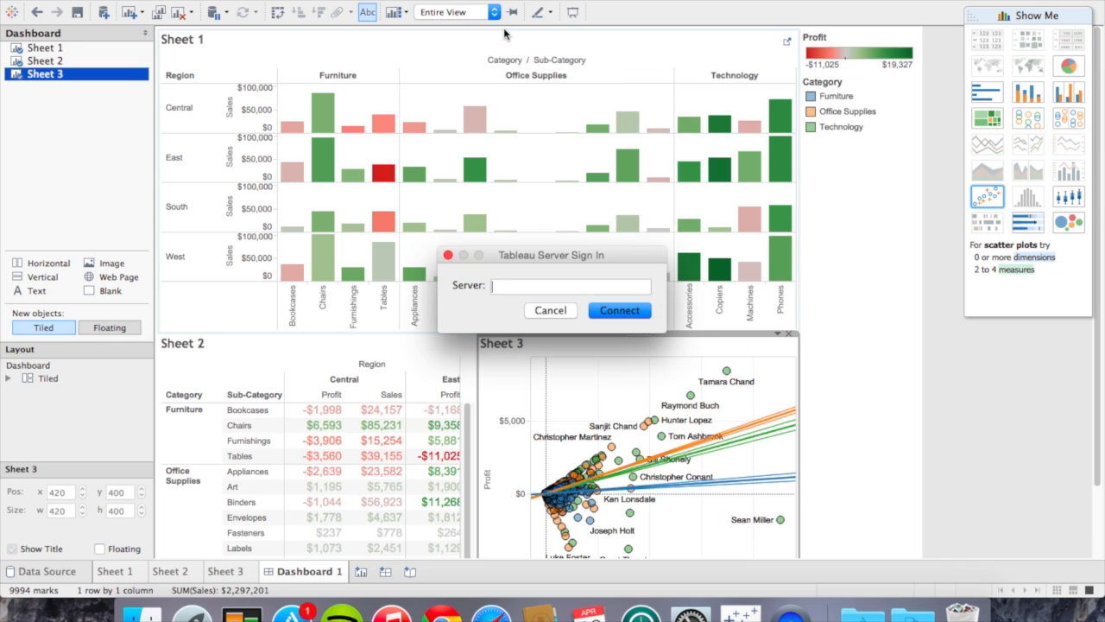
click(572, 286)
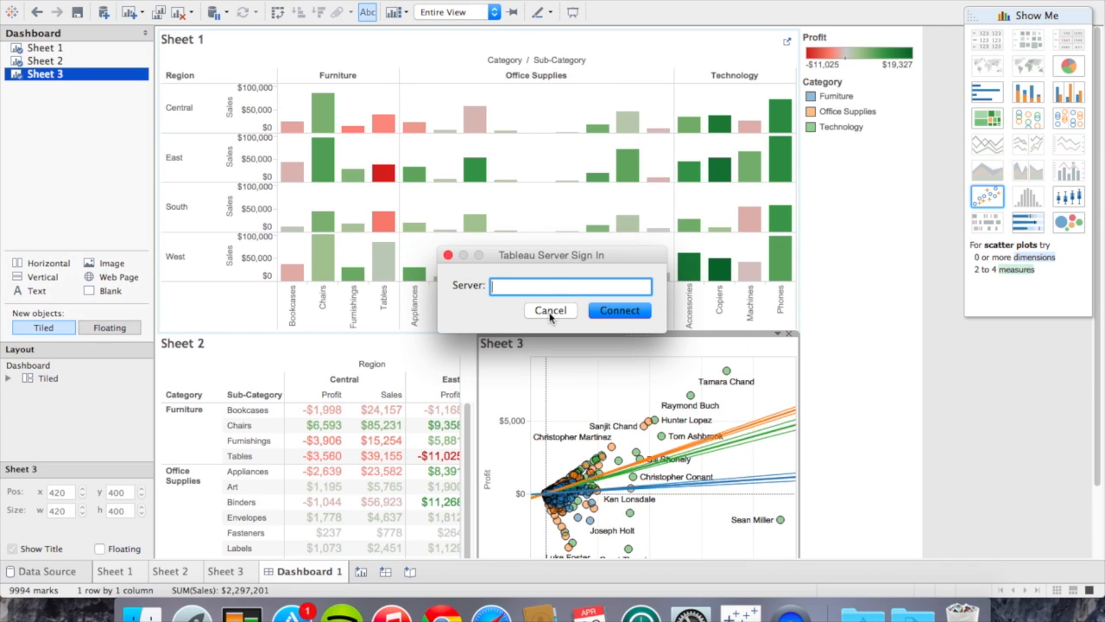